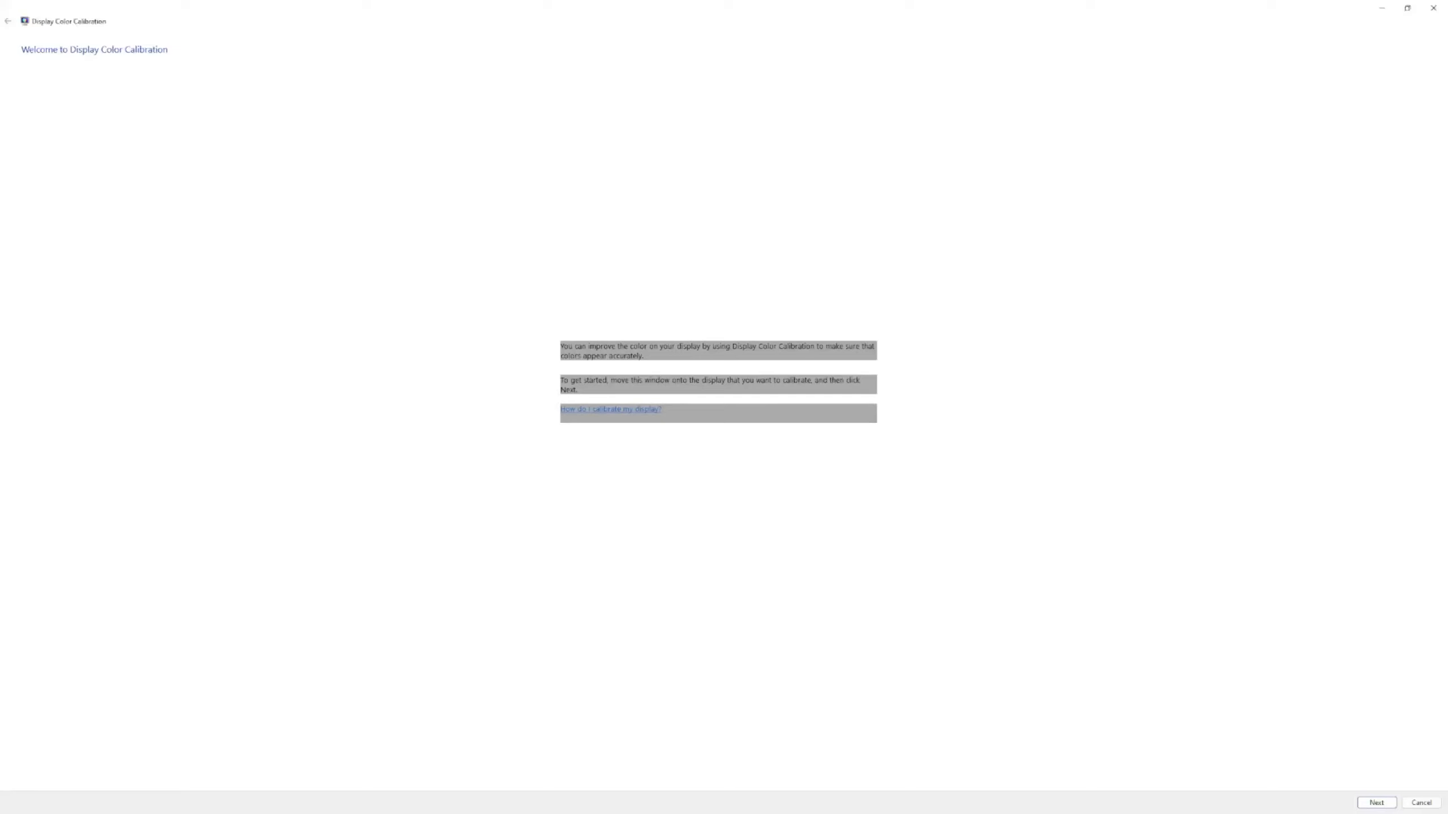
mouse_move(850, 326)
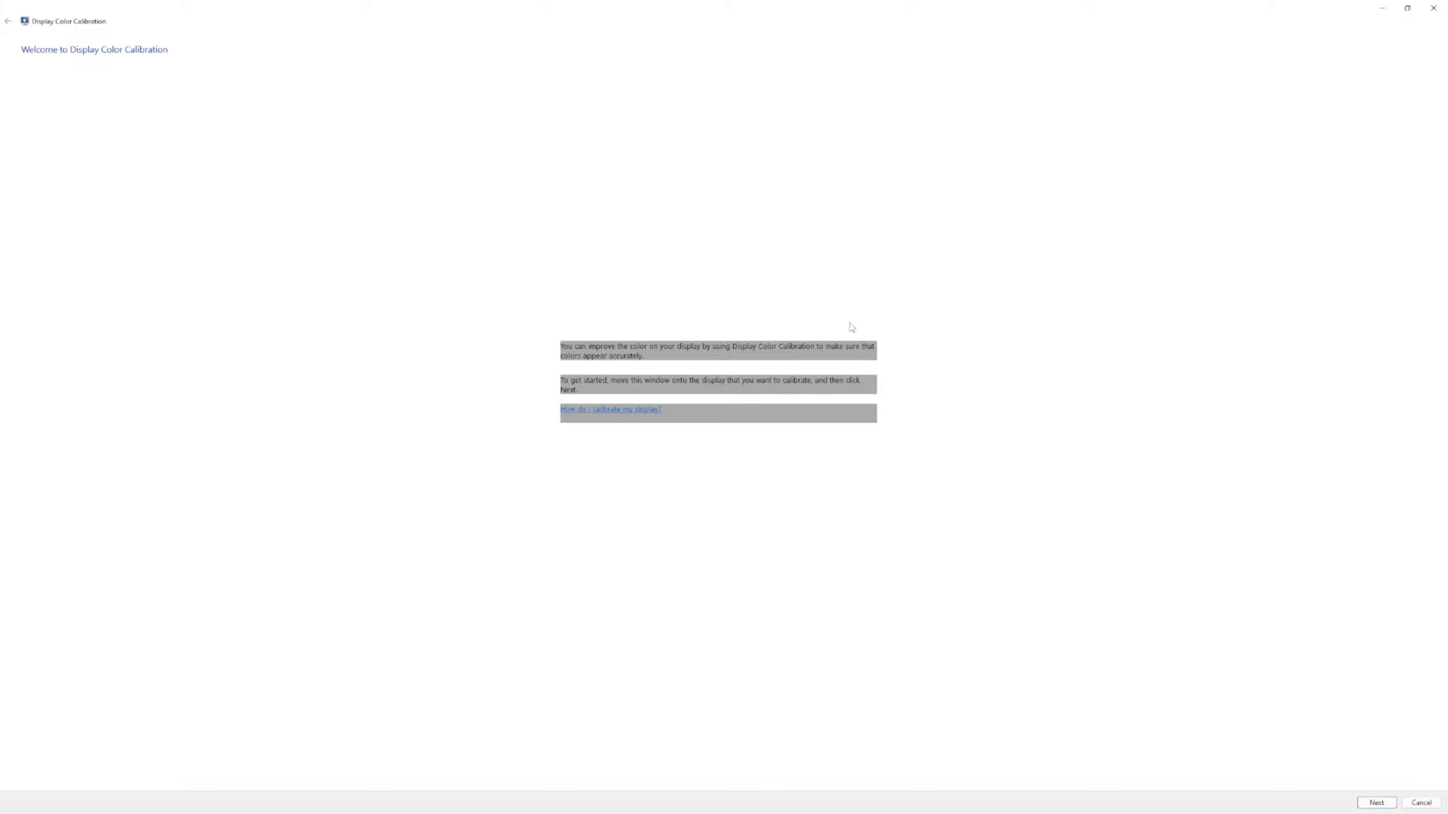
mouse_move(367, 146)
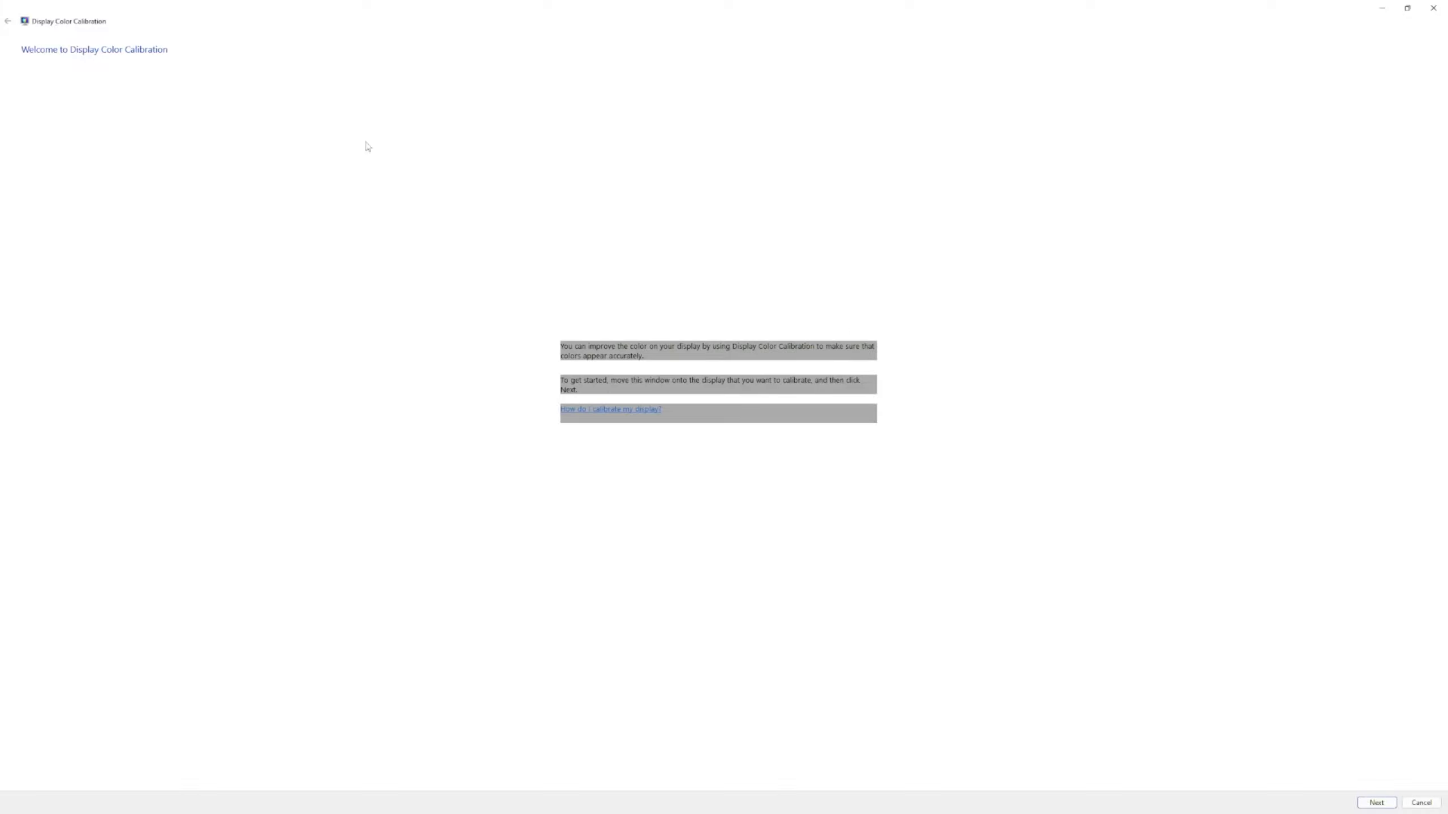
Continue past the Welcome to Display Color Calibration page to the brightness step.
left_click(1375, 802)
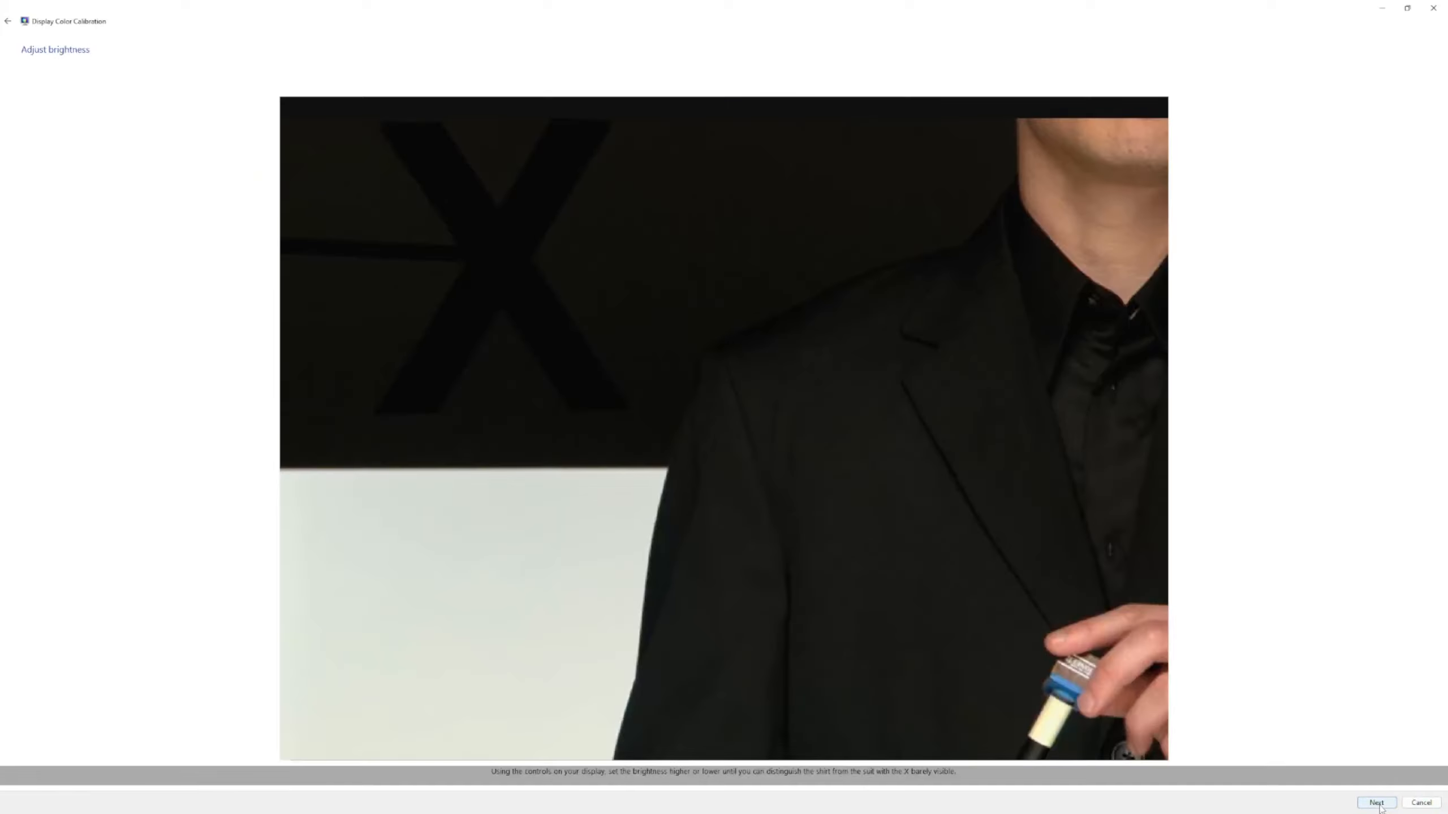
Accept the brightness setting and finish the ClearType Text Tuner, returning to the game.
left_click(1375, 802)
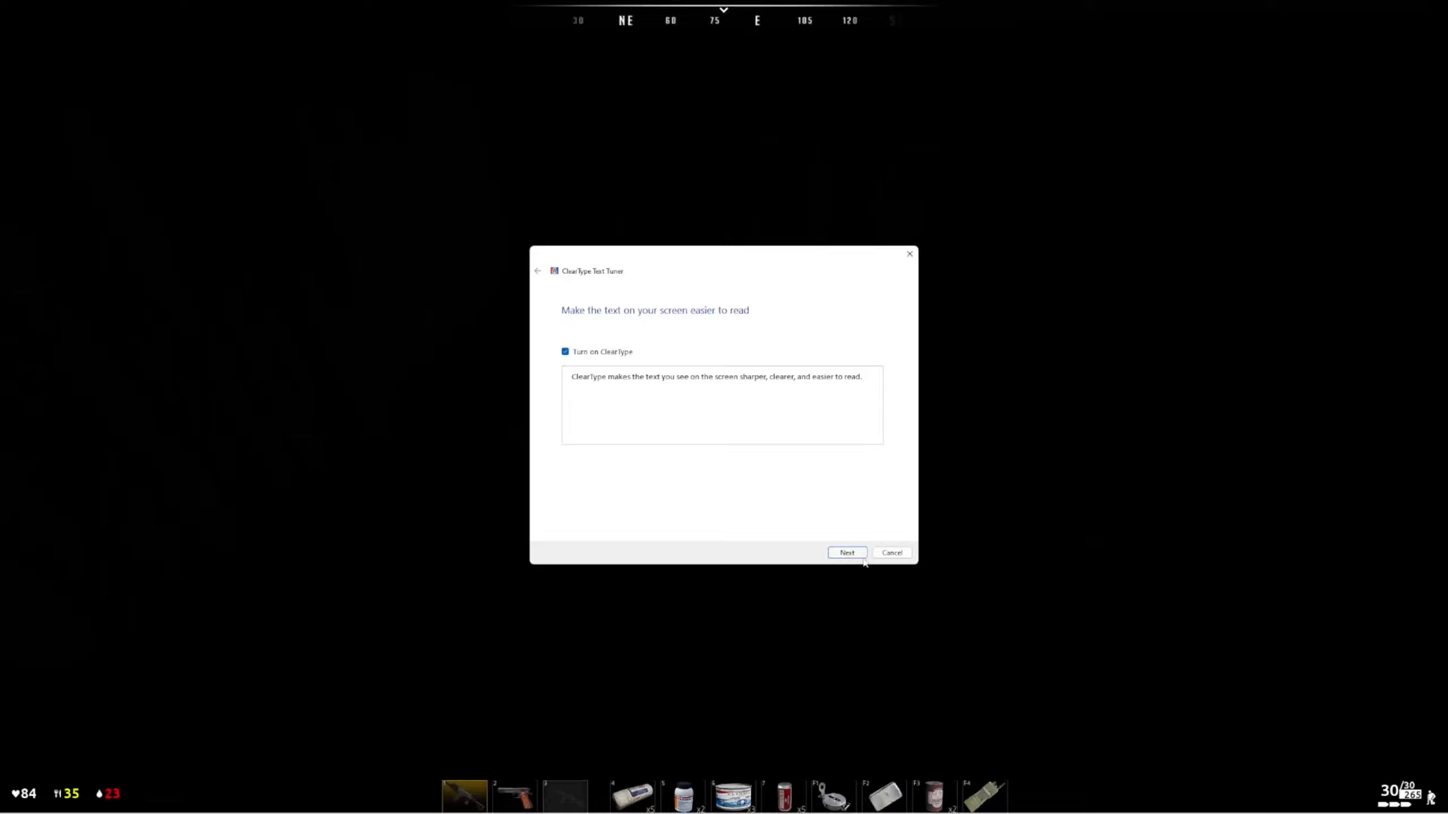
left_click(890, 552)
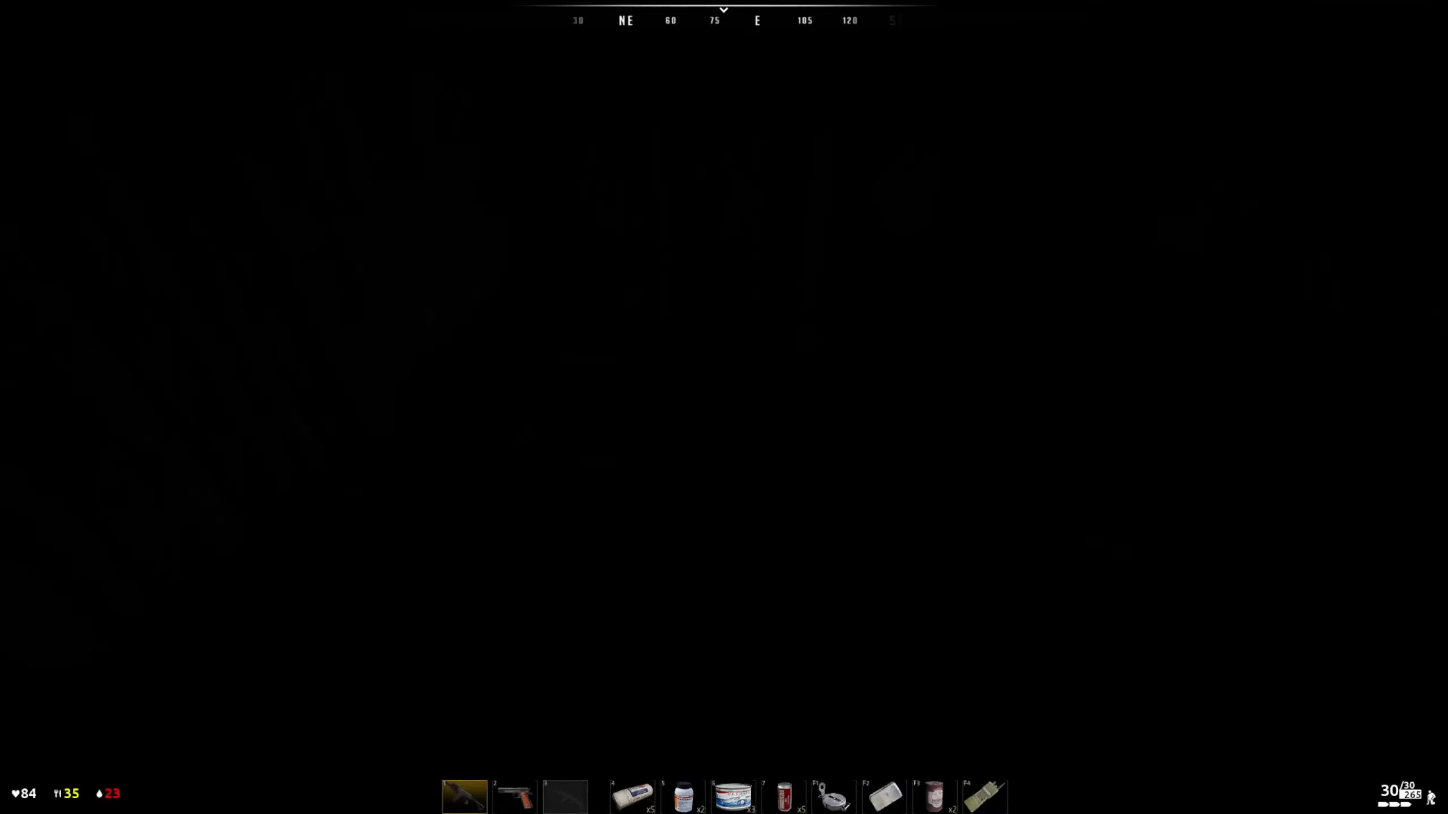